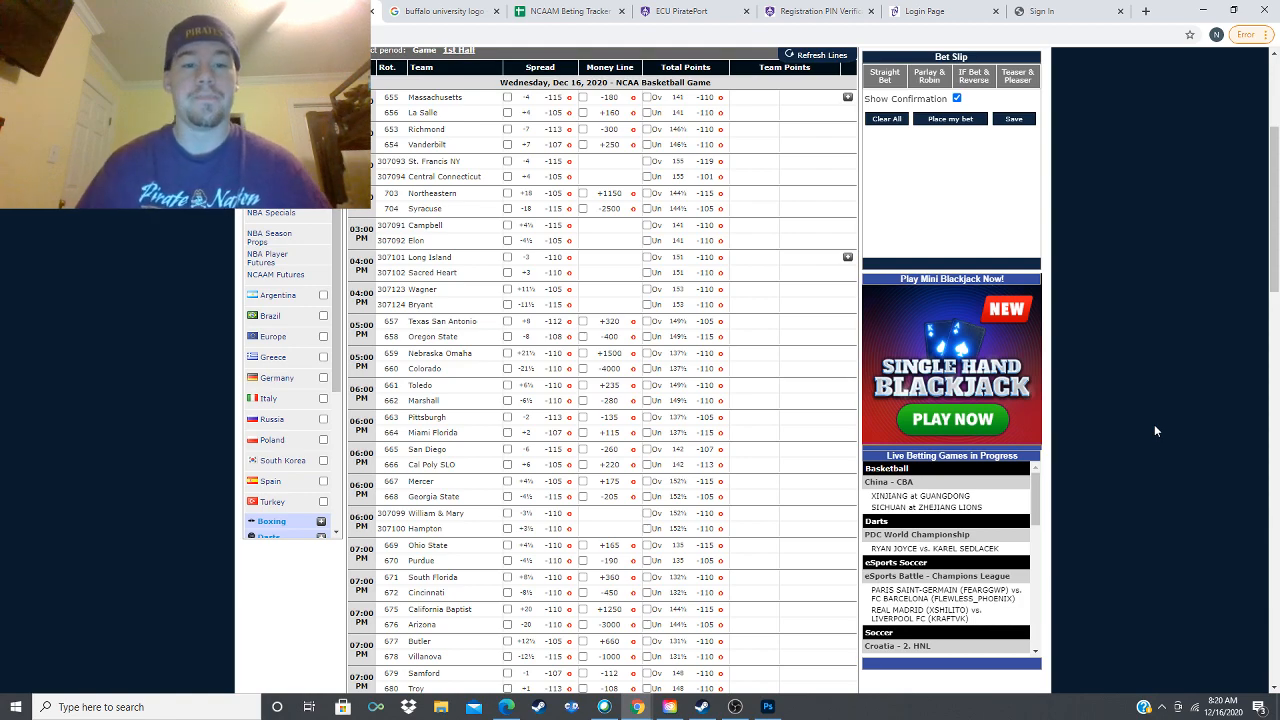
Step: Pick the Syracuse spread in the Northeastern vs. Syracuse game so it highlights green
scroll("down", 3)
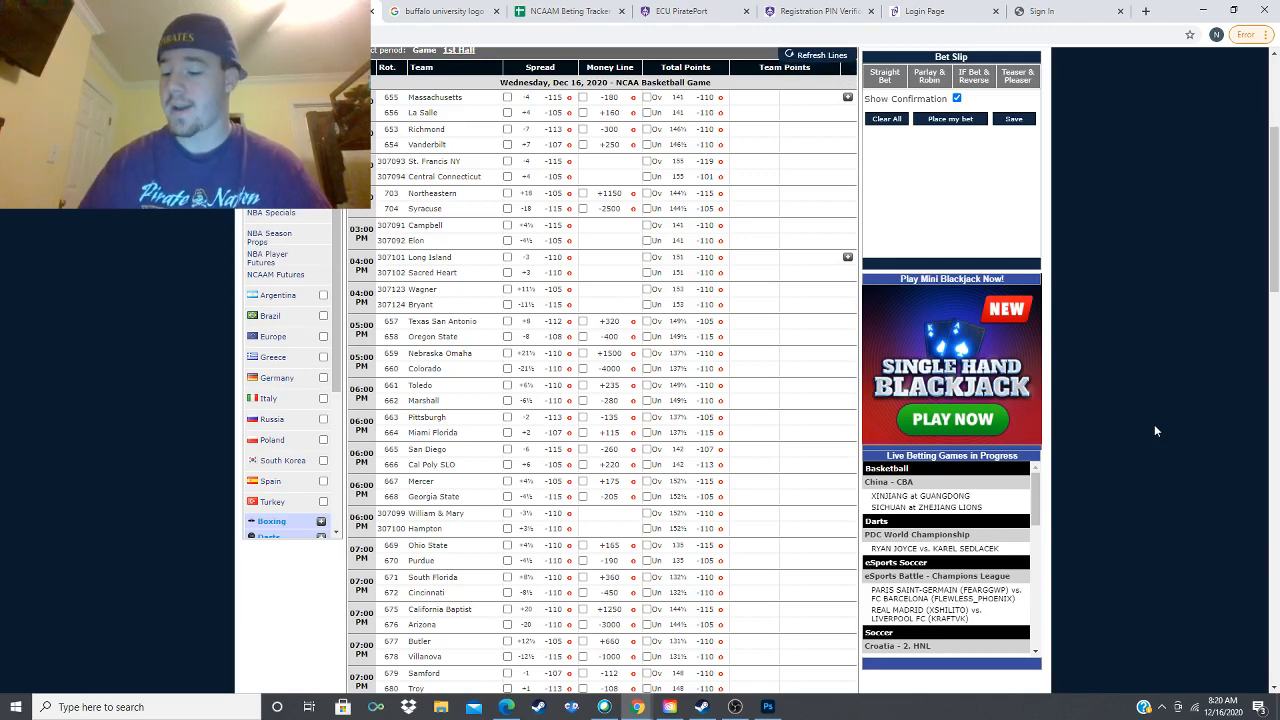
scroll("down", 3)
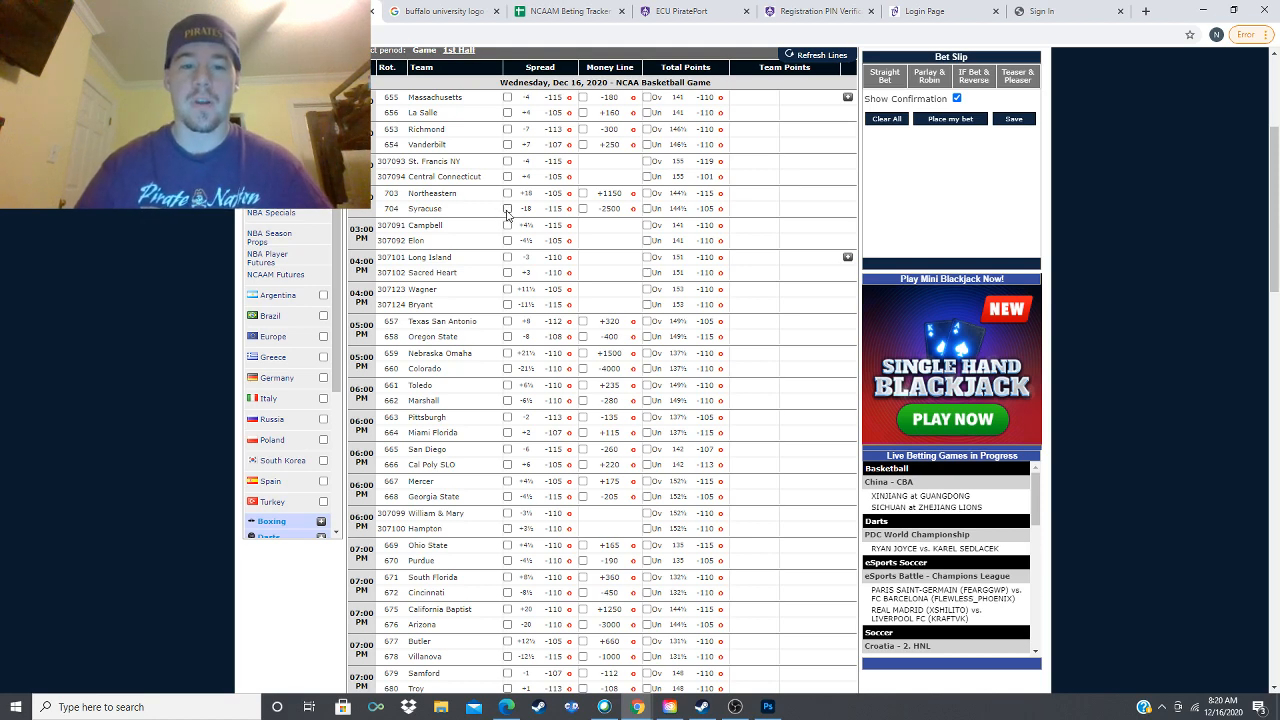
left_click(508, 208)
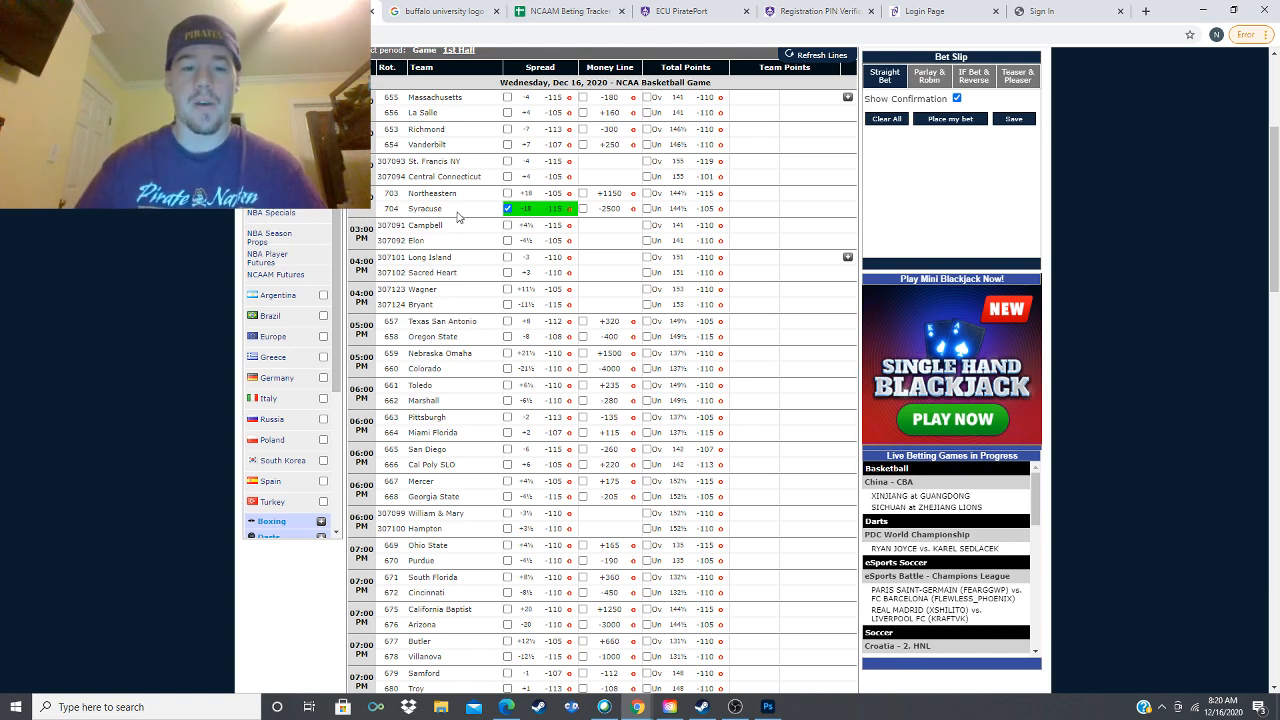
mouse_move(472, 212)
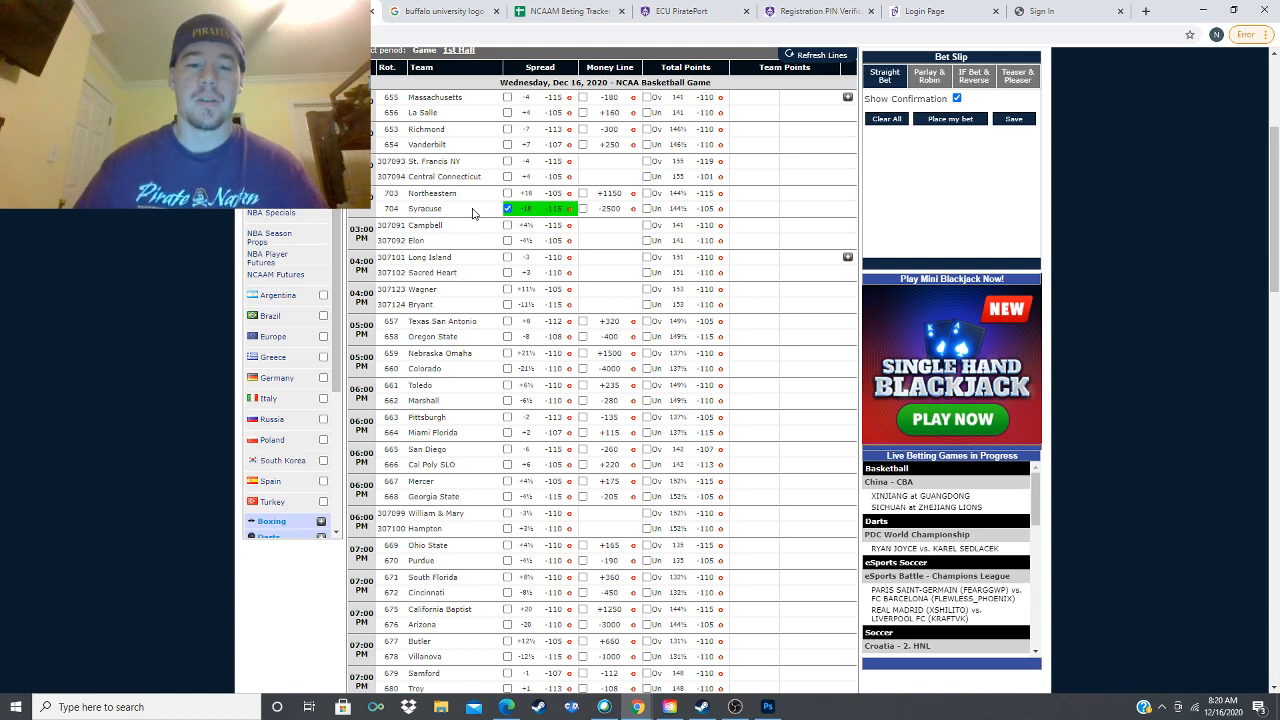
scroll("down", 3)
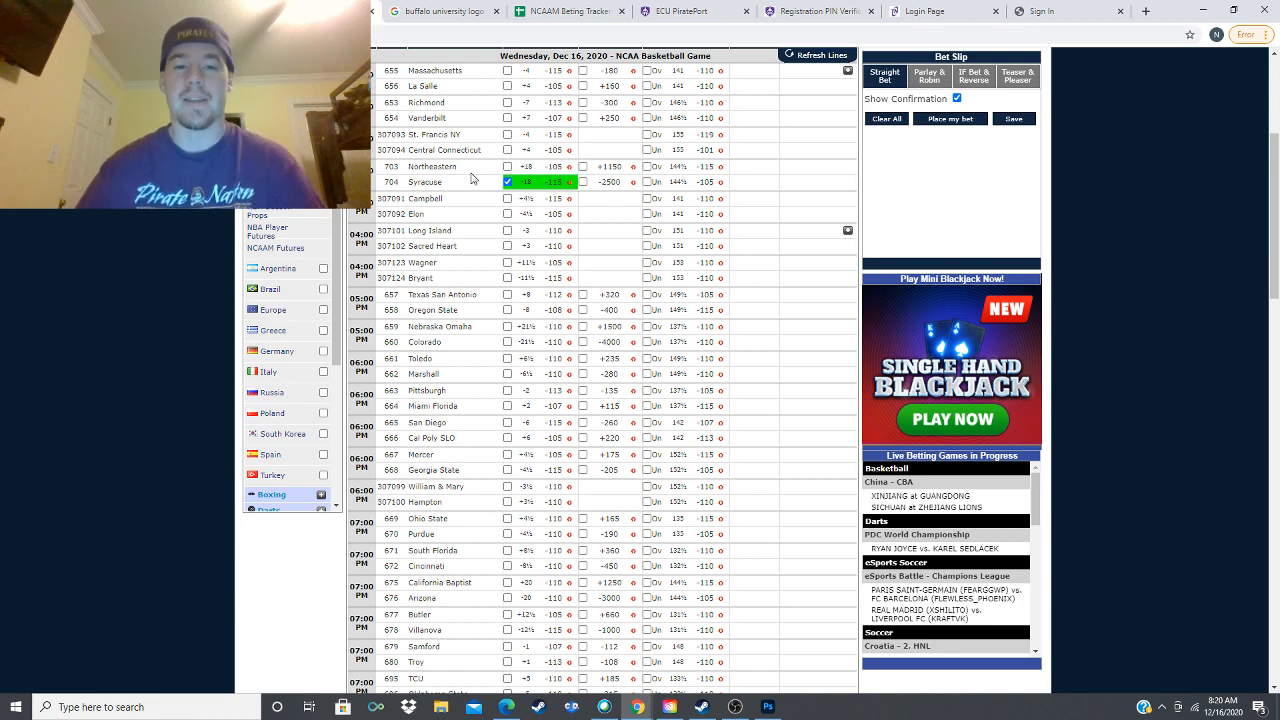
scroll("down", 3)
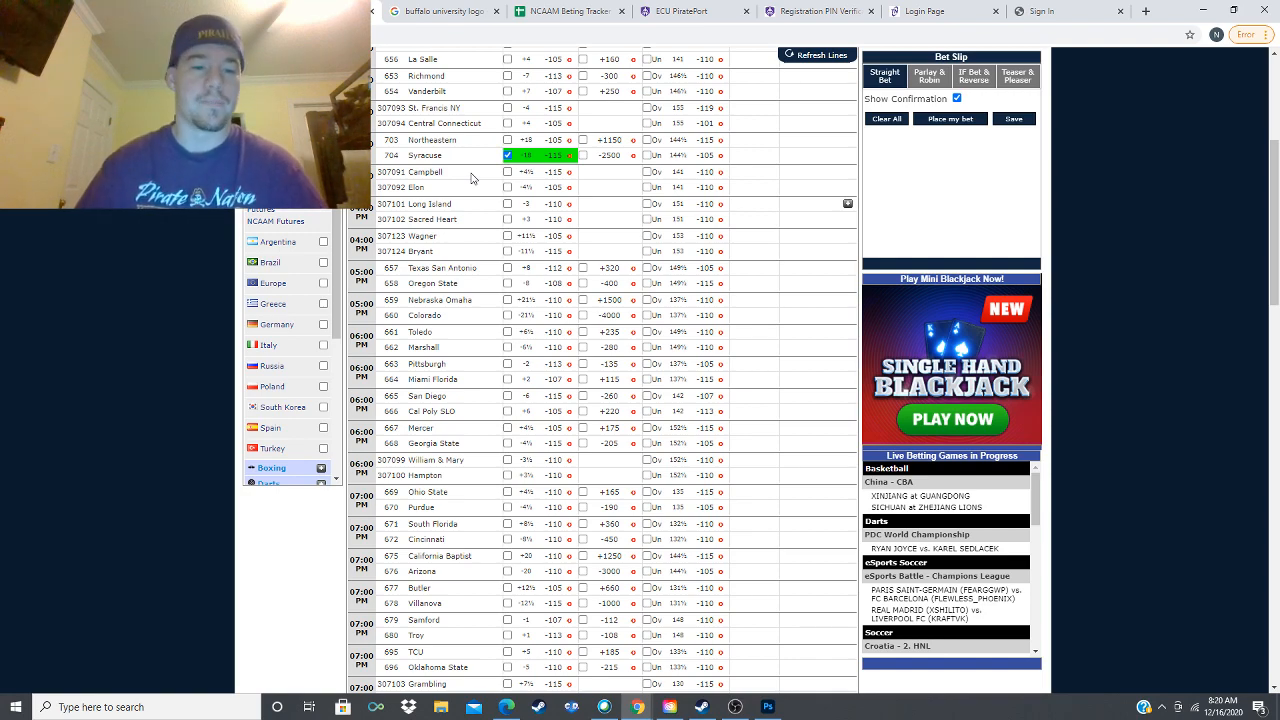
scroll("down", 3)
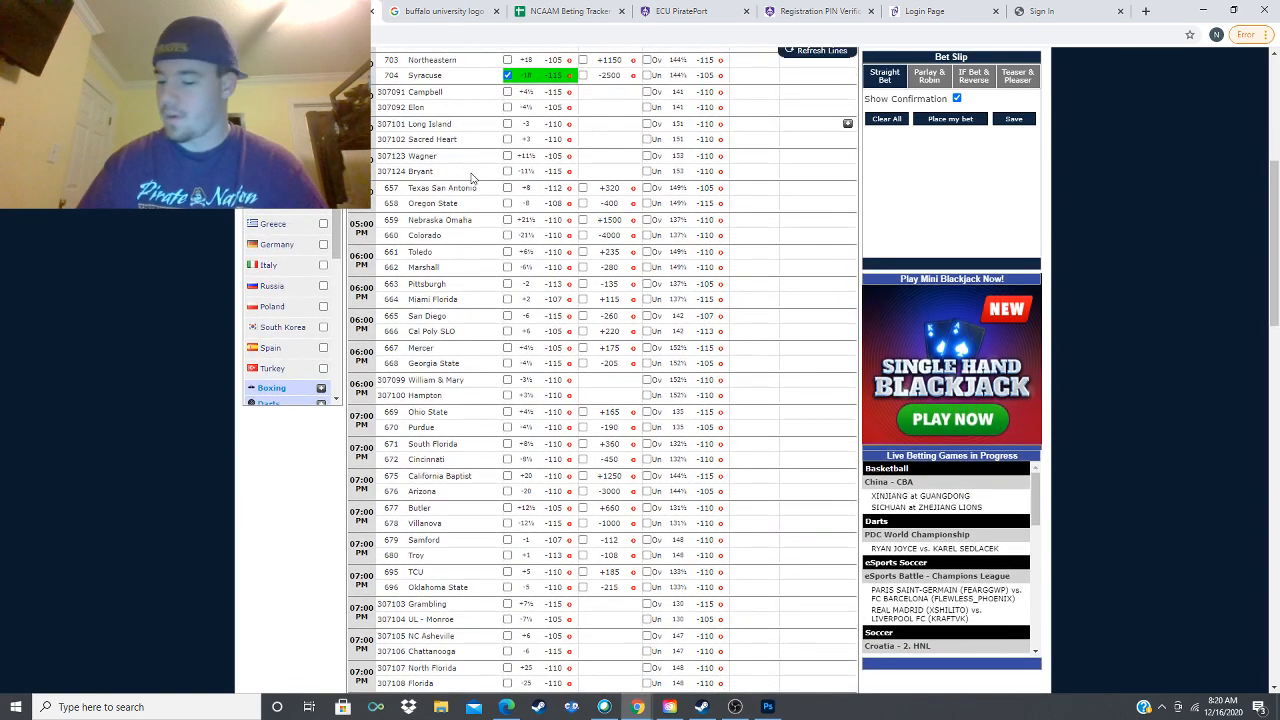
scroll("down", 3)
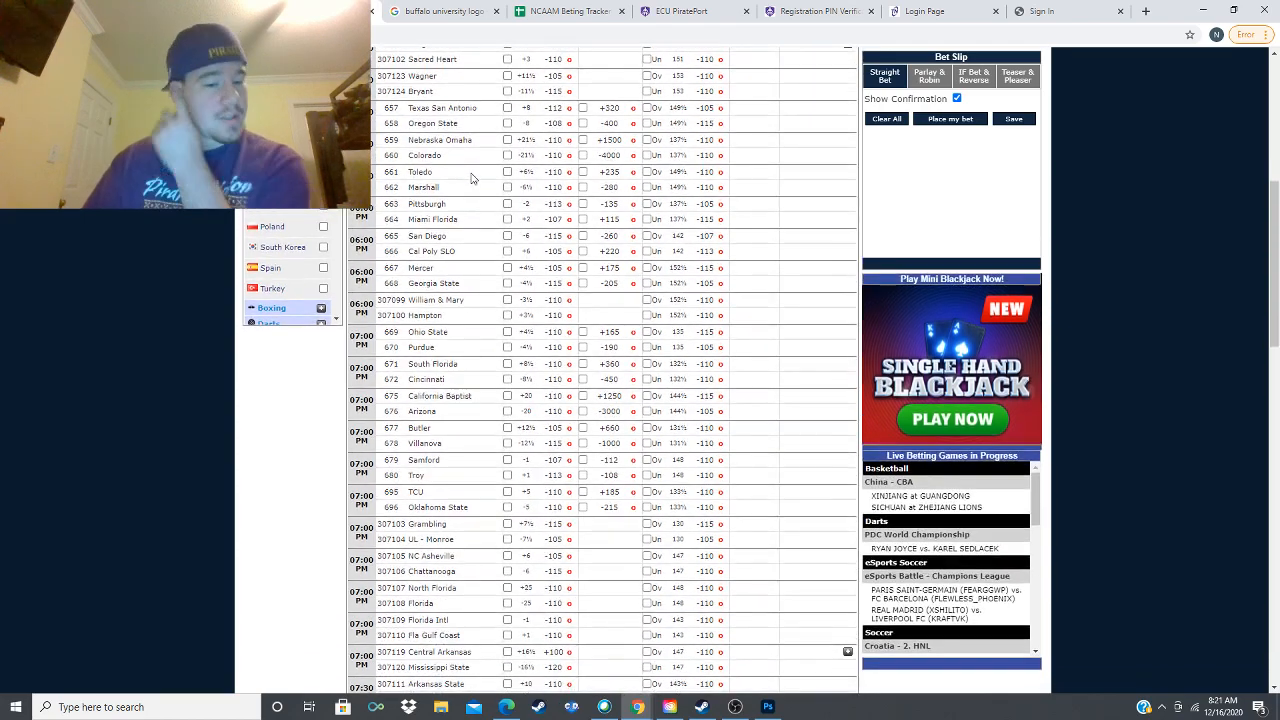
scroll("down", 3)
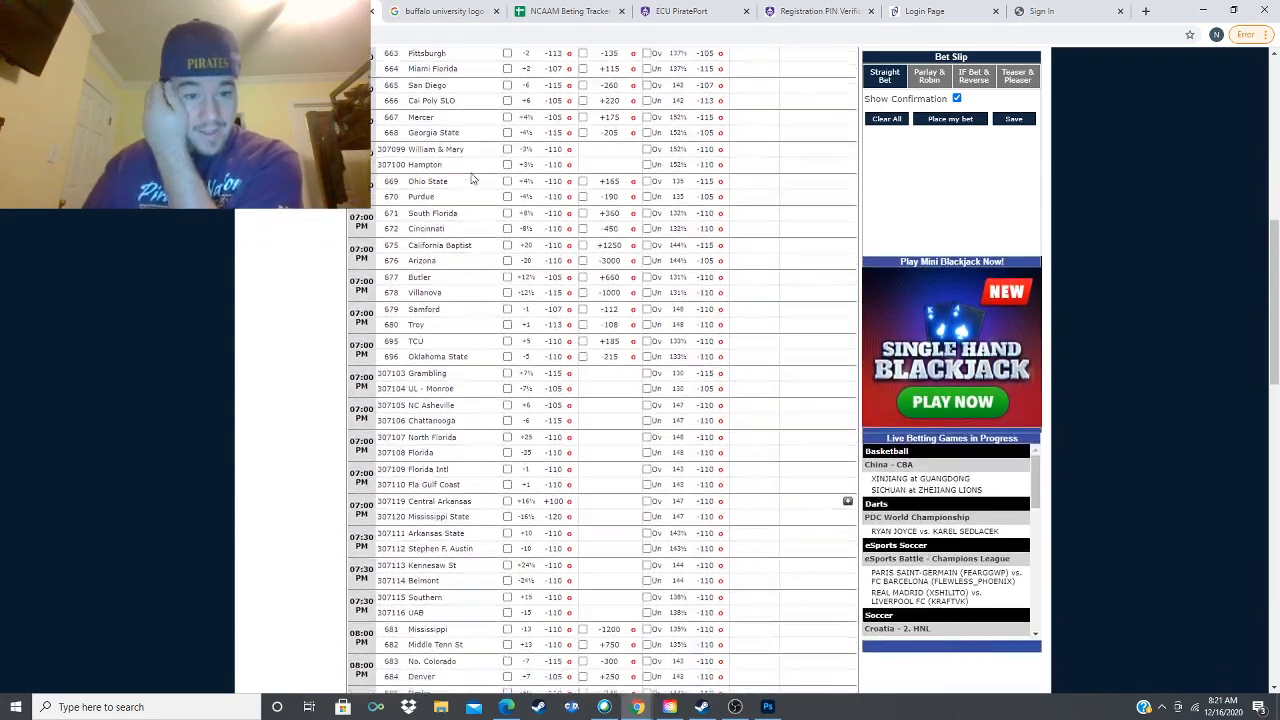
scroll("down", 3)
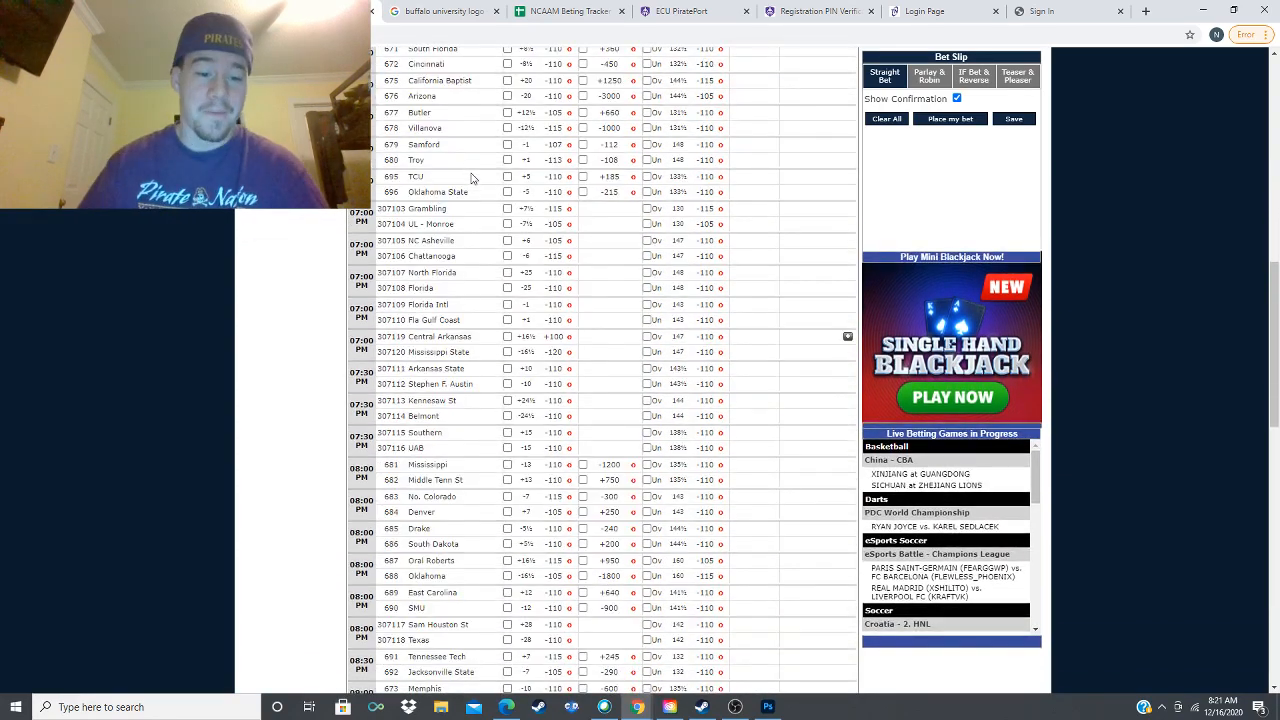
scroll("down", 3)
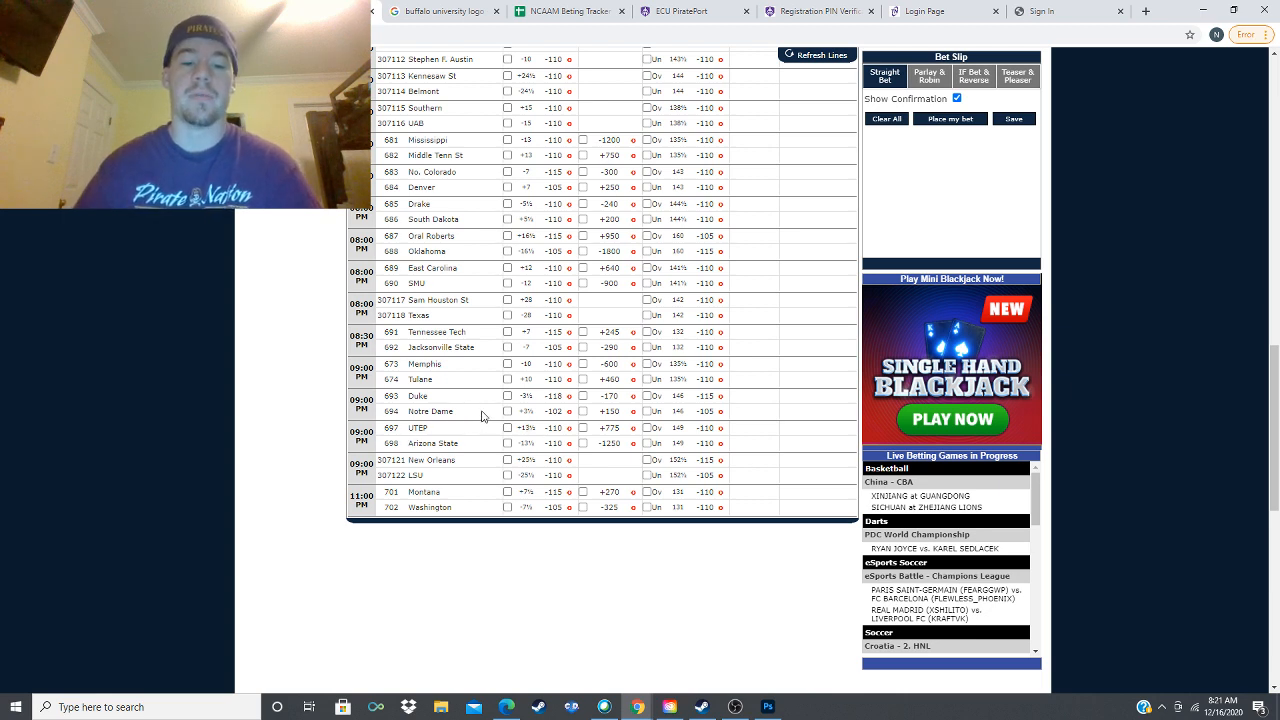
mouse_move(476, 412)
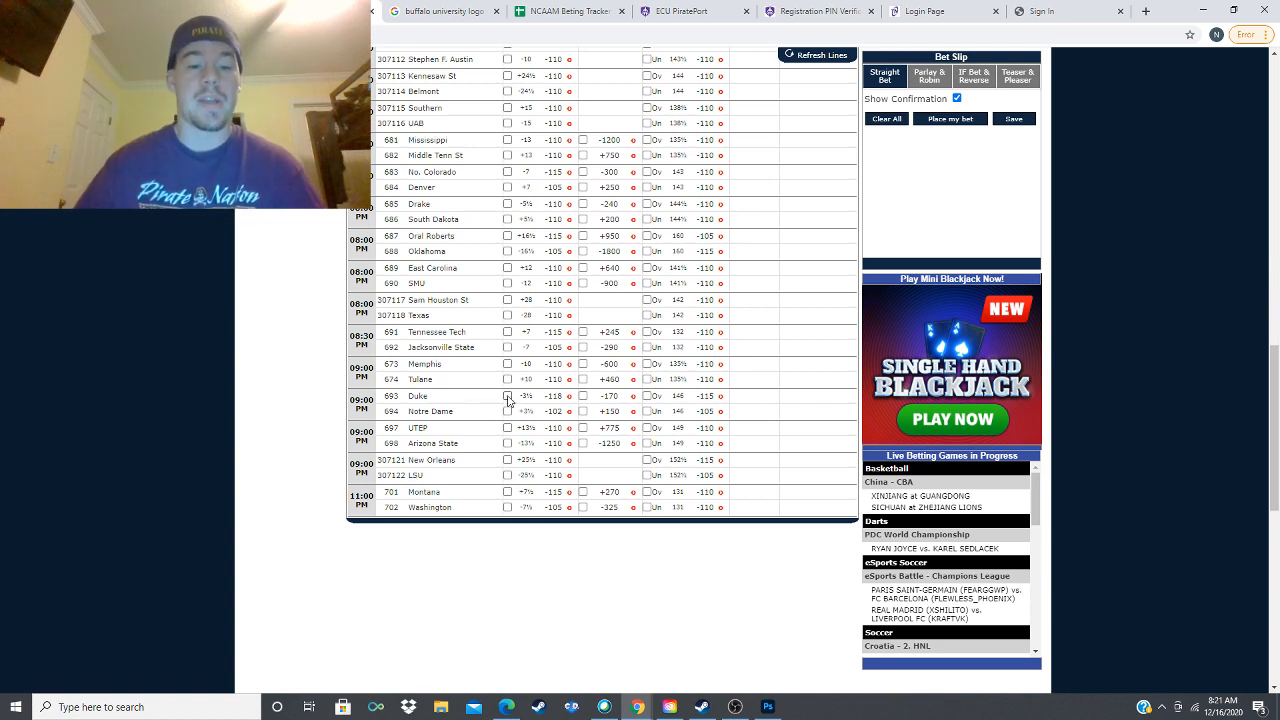
Step: Pick the Duke spread in the Duke vs. Notre Dame game
left_click(508, 396)
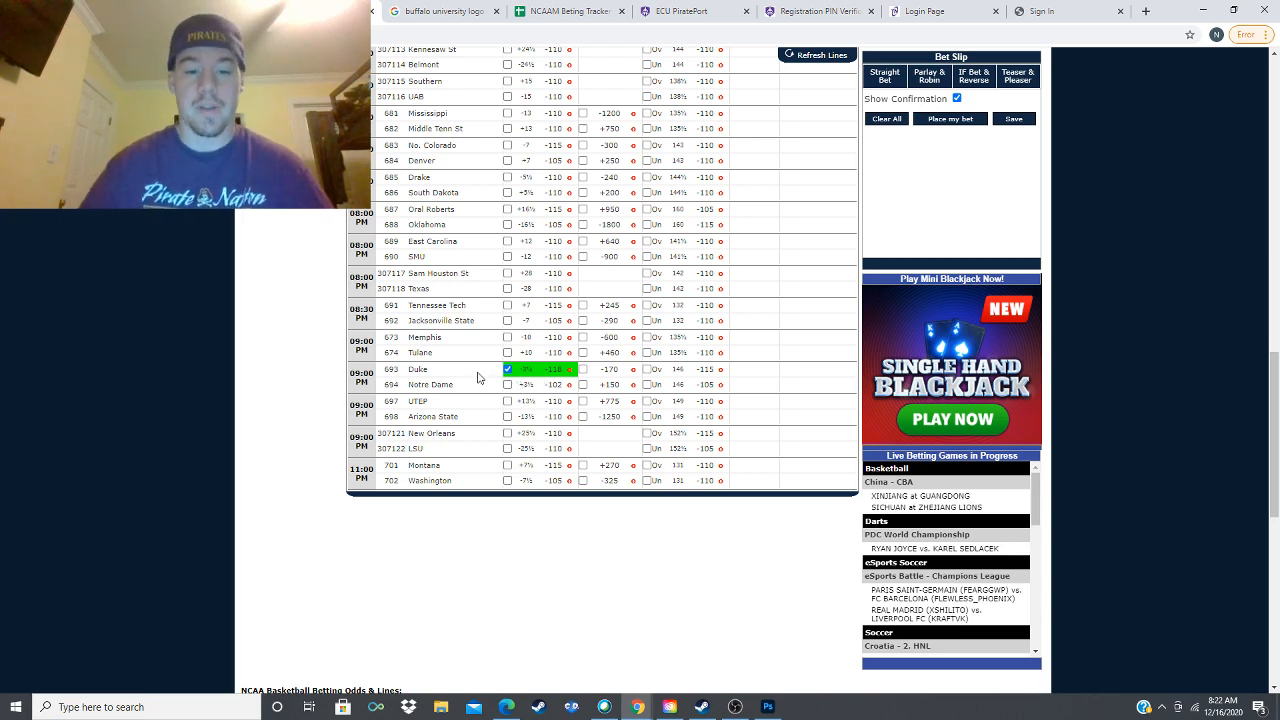
mouse_move(456, 370)
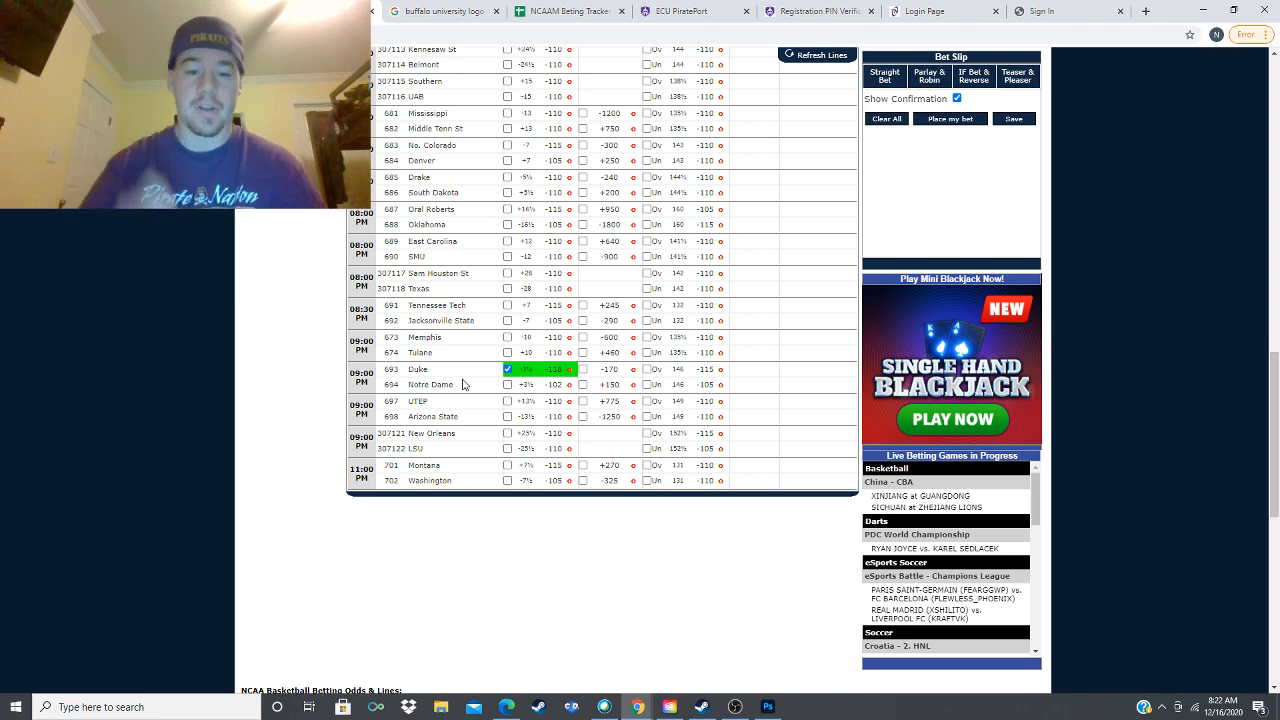
mouse_move(668, 532)
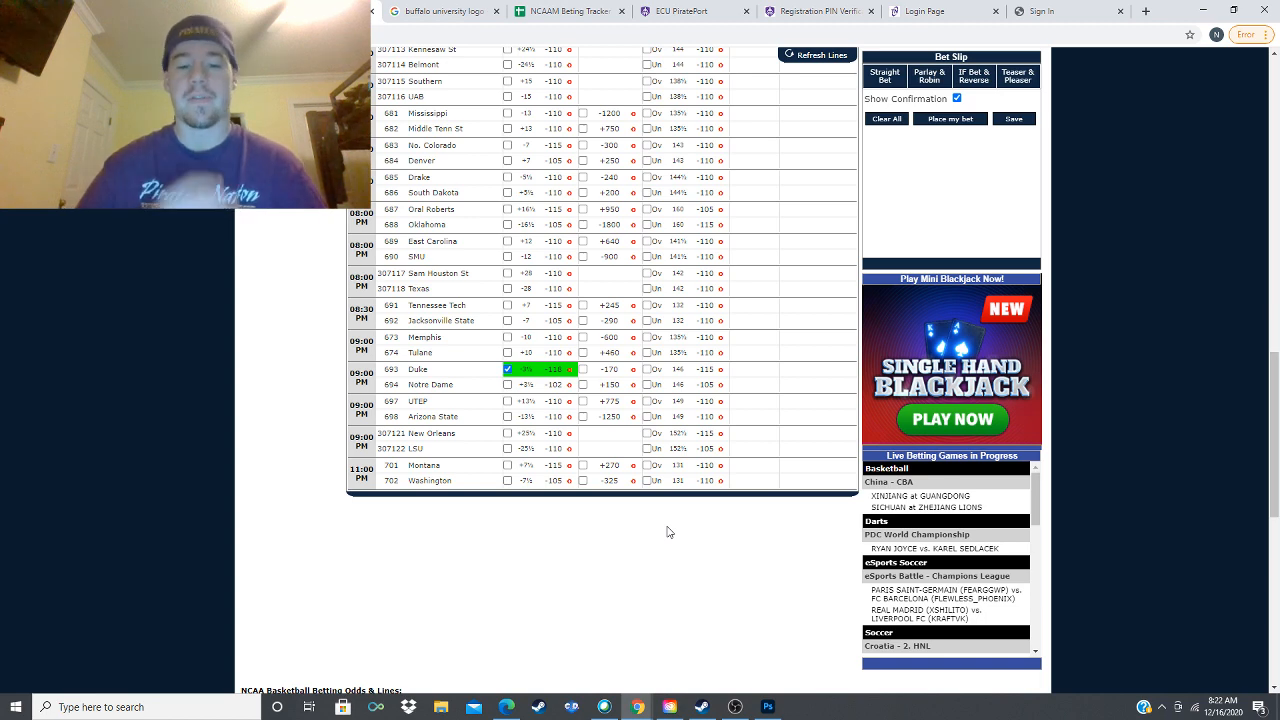
mouse_move(488, 418)
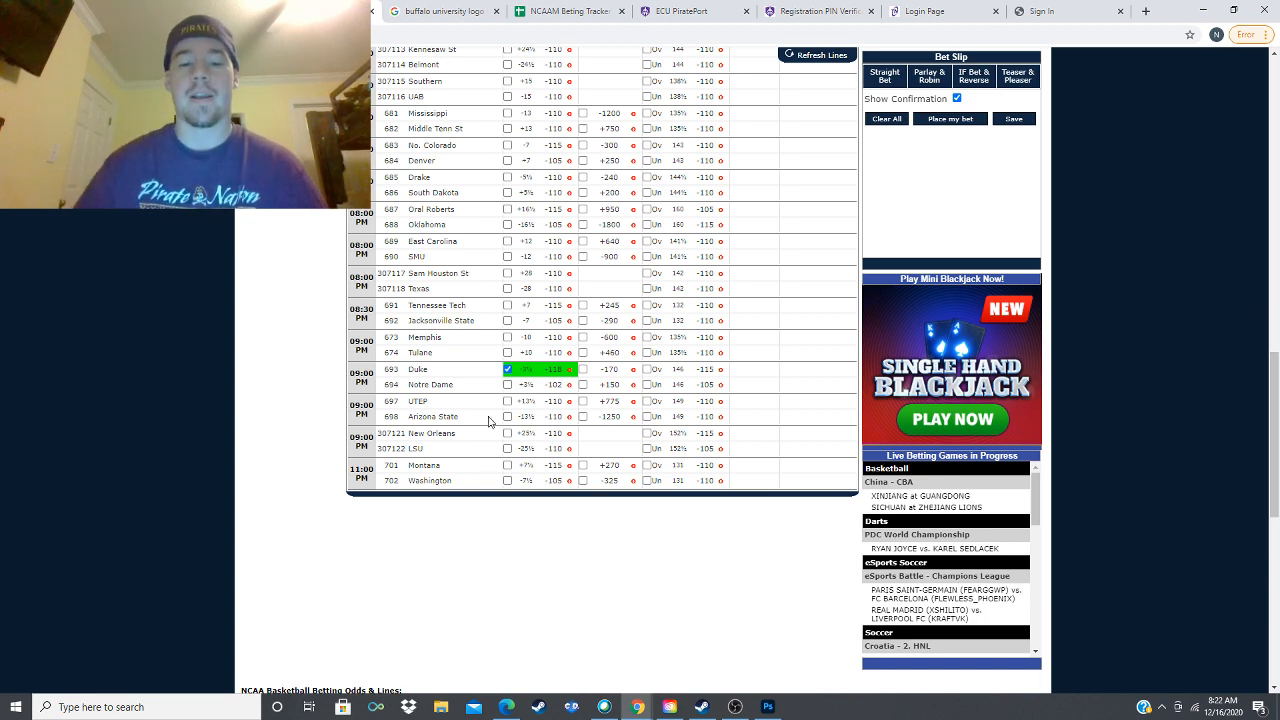
Step: Pick the Arizona State spread in the UTEP vs. Arizona State game
left_click(508, 418)
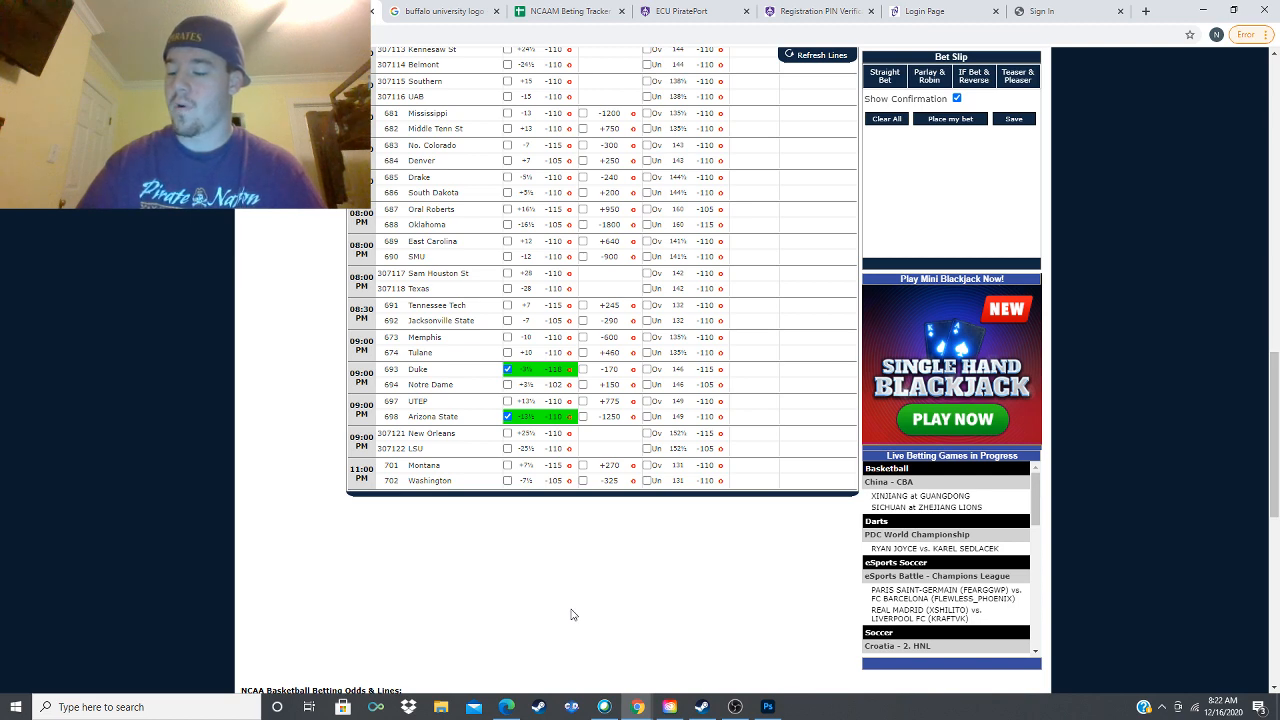
scroll("down", 3)
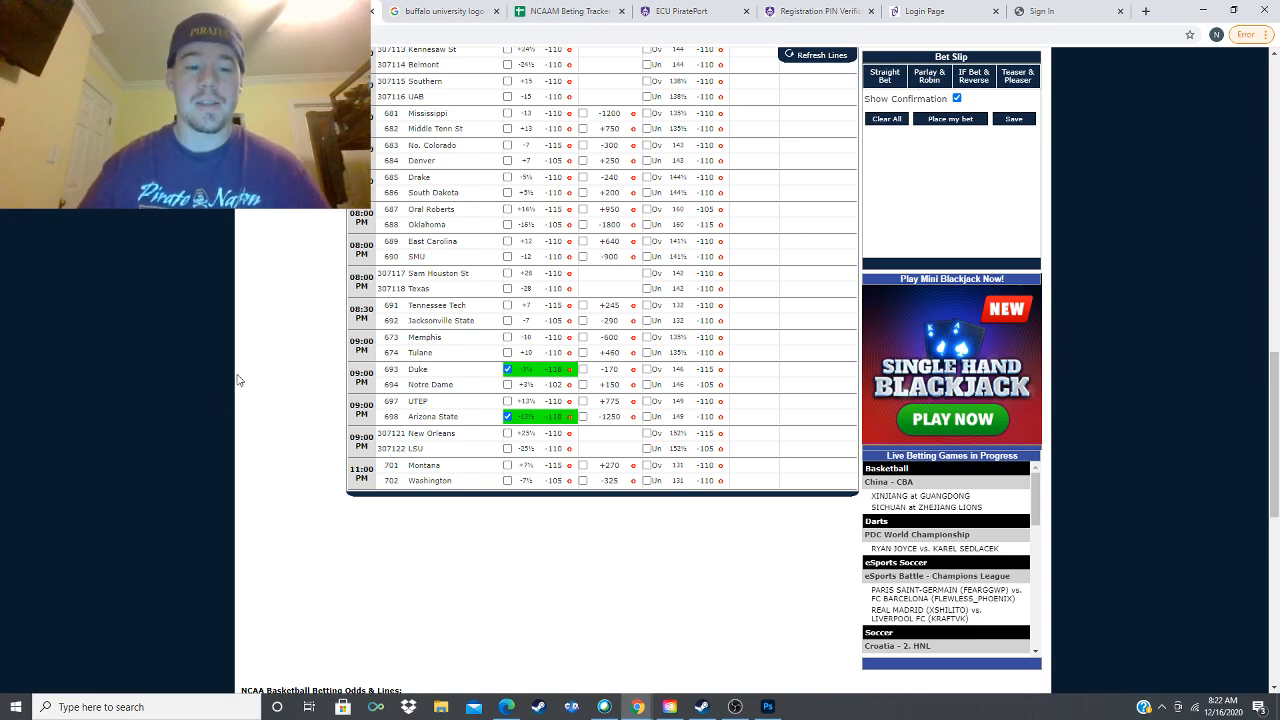
mouse_move(336, 340)
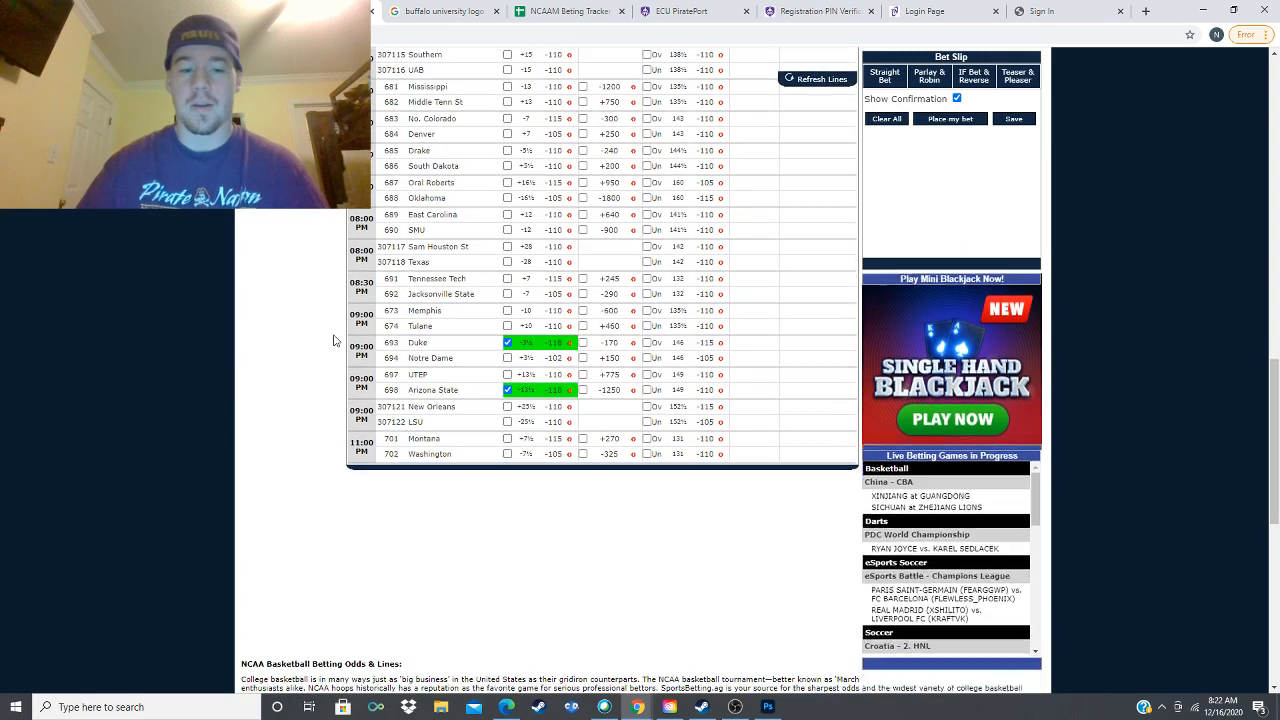
mouse_move(540, 538)
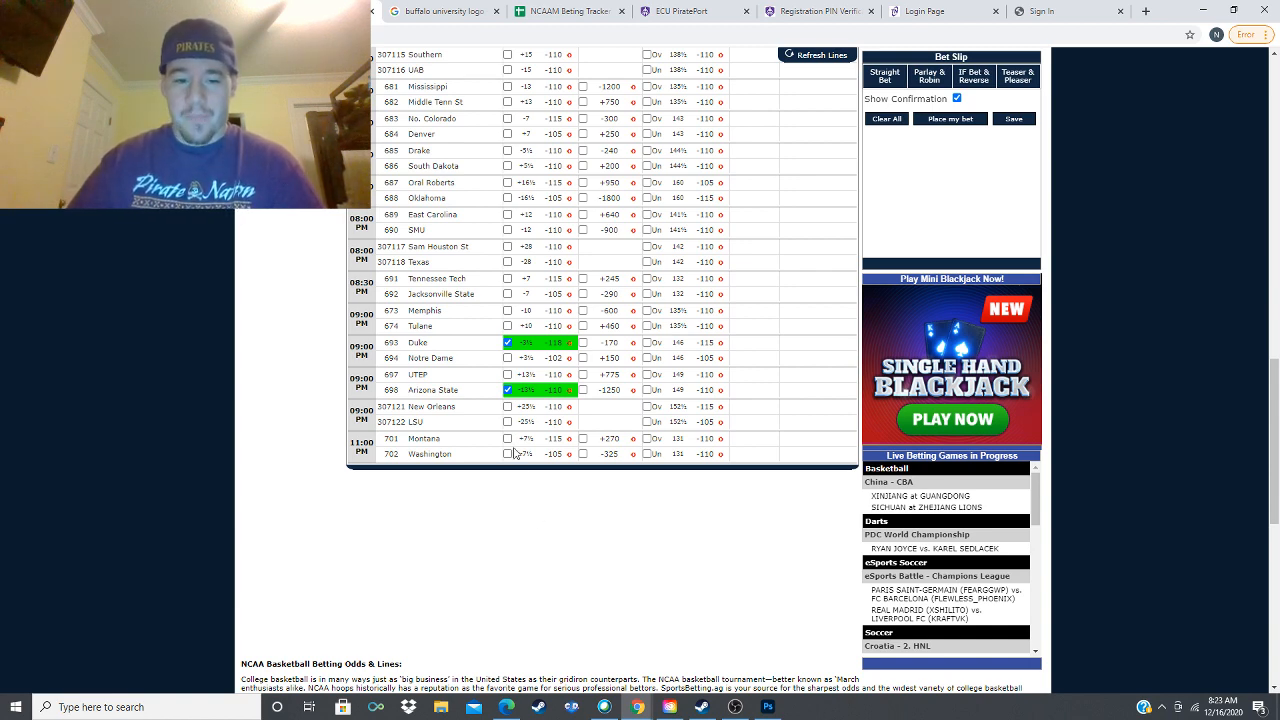
Step: Pick the Montana spread in the Montana vs. Washington game
left_click(508, 438)
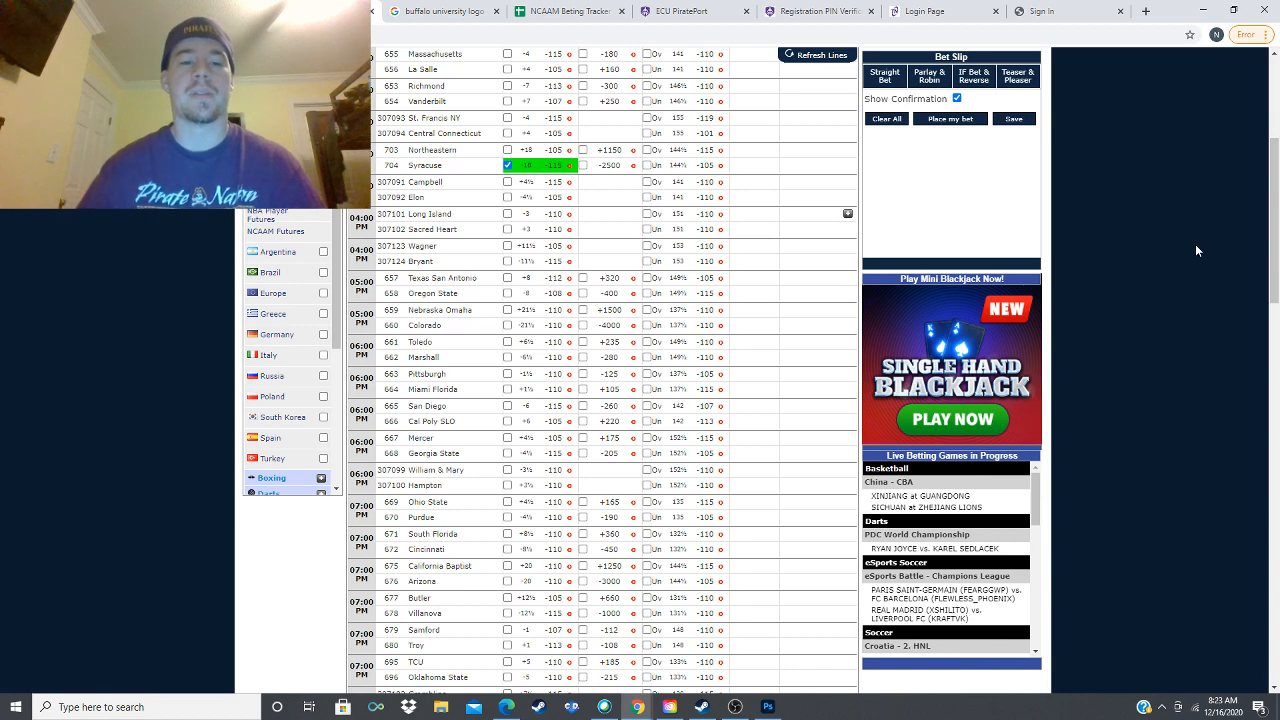
Step: Review the four picks down the table, then switch to OBS from the taskbar
scroll("down", 3)
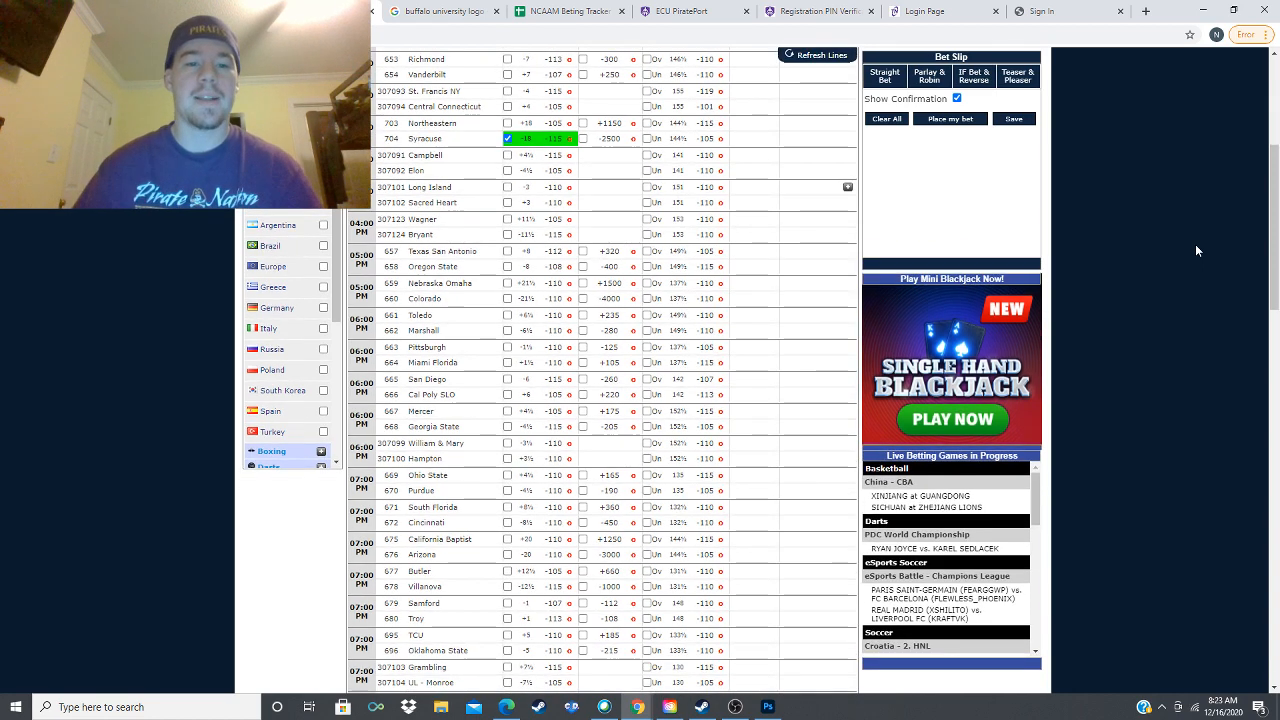
scroll("down", 3)
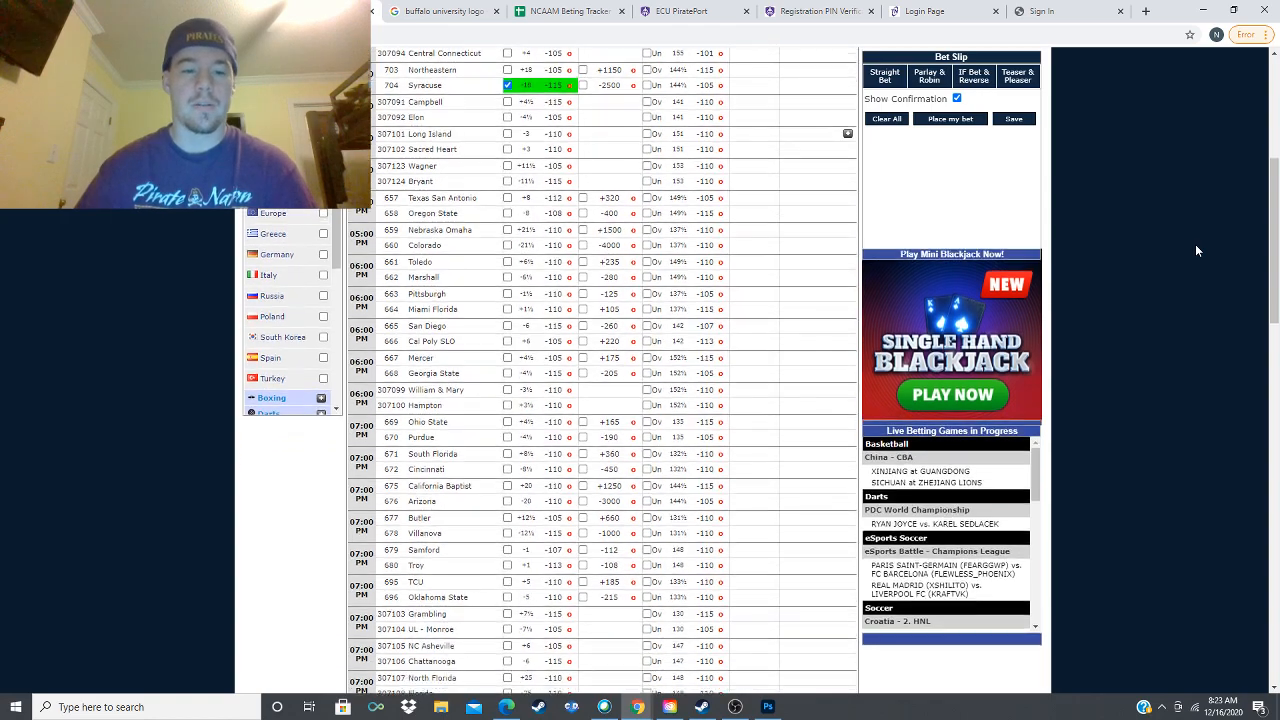
scroll("down", 3)
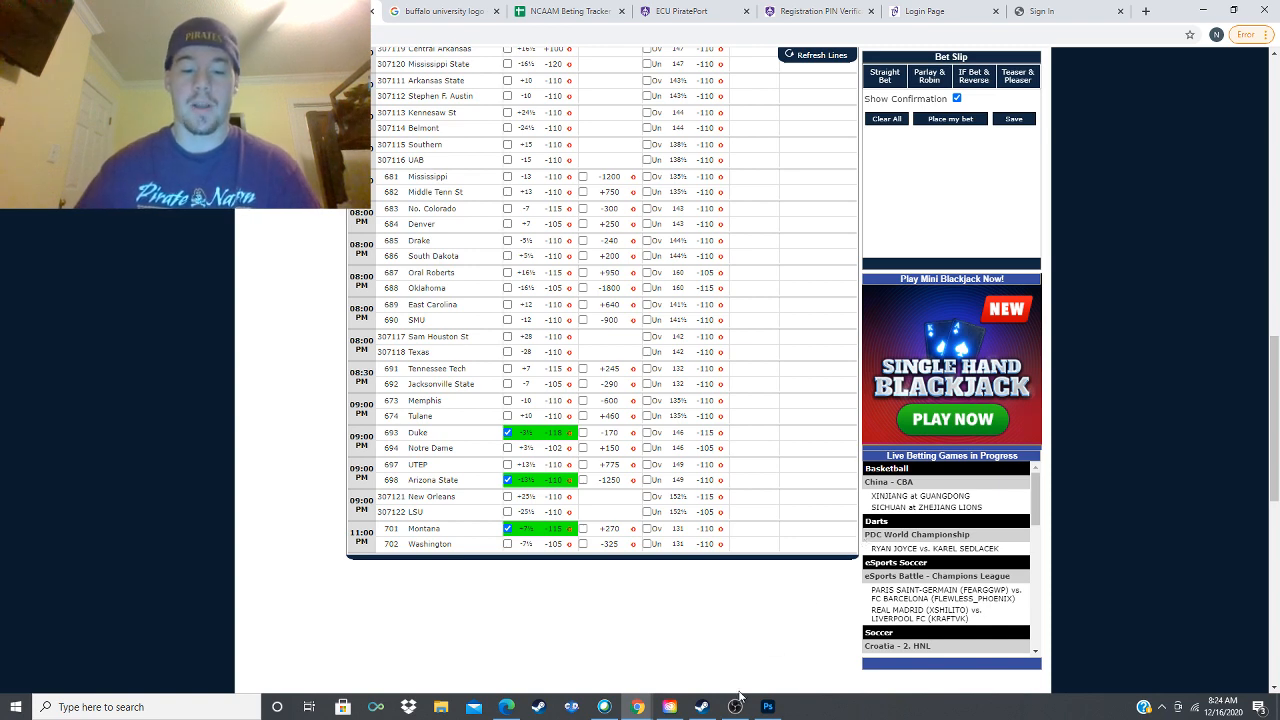
left_click(736, 704)
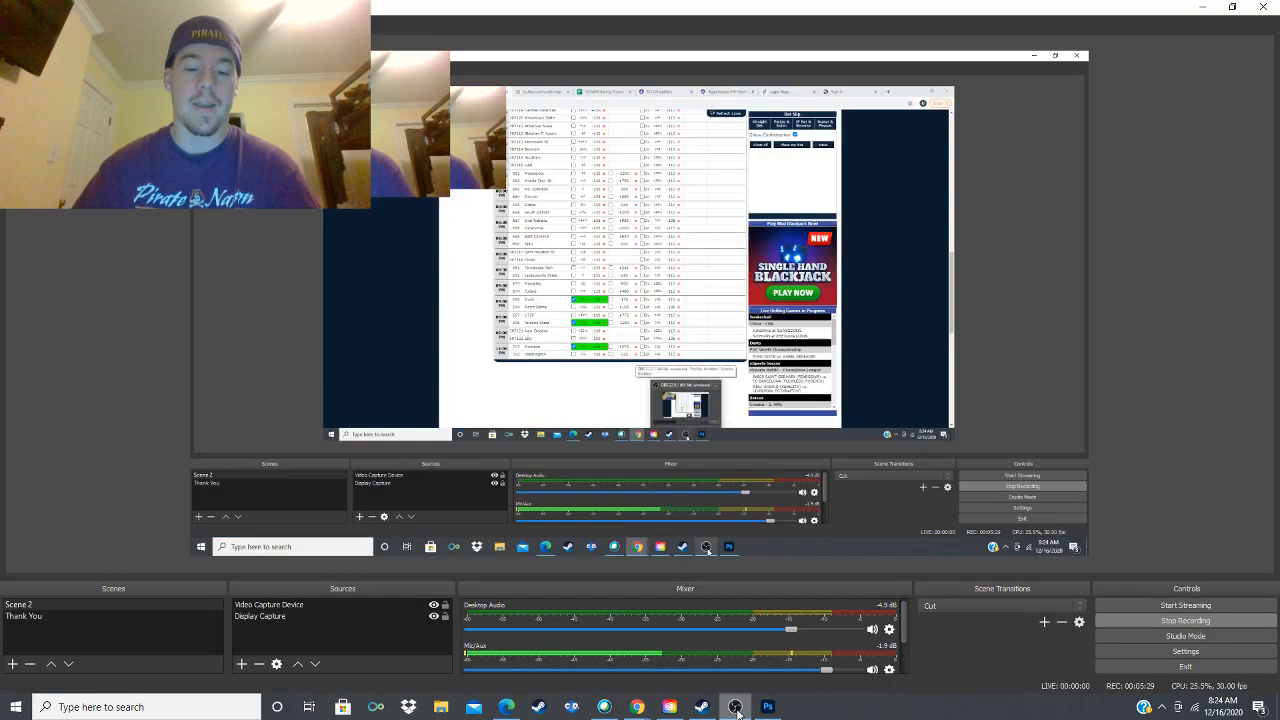